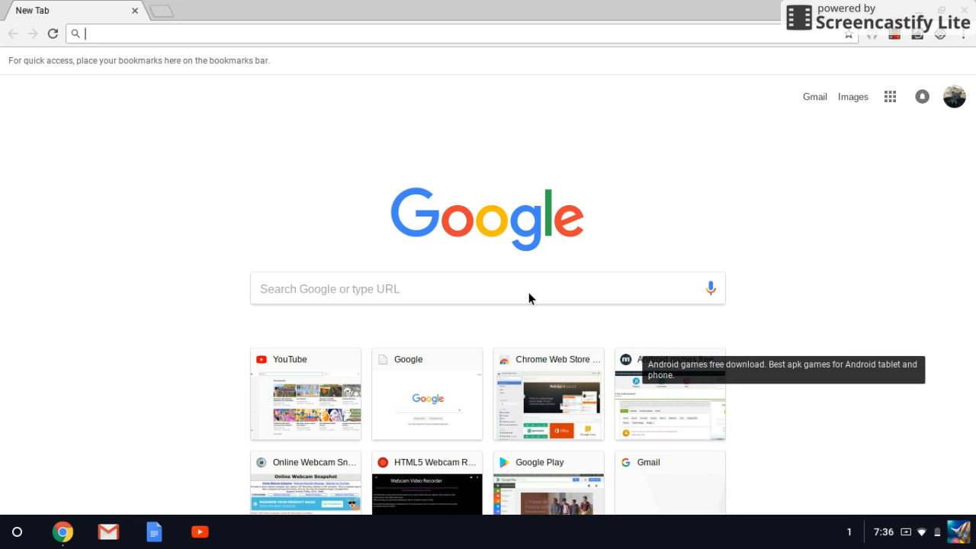
# - Search Google for 'chrome web store' from the New Tab page
pyautogui.click(488, 289)
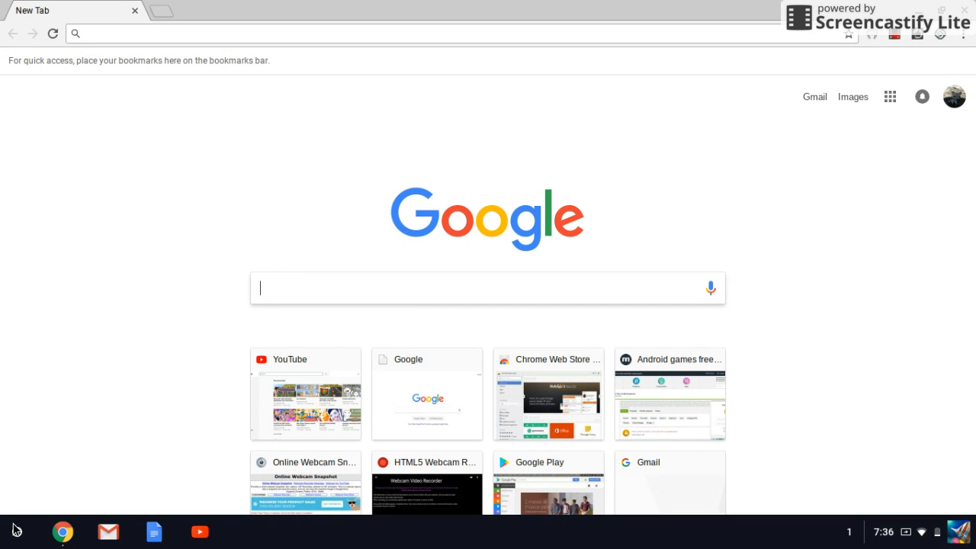
pyautogui.click(17, 532)
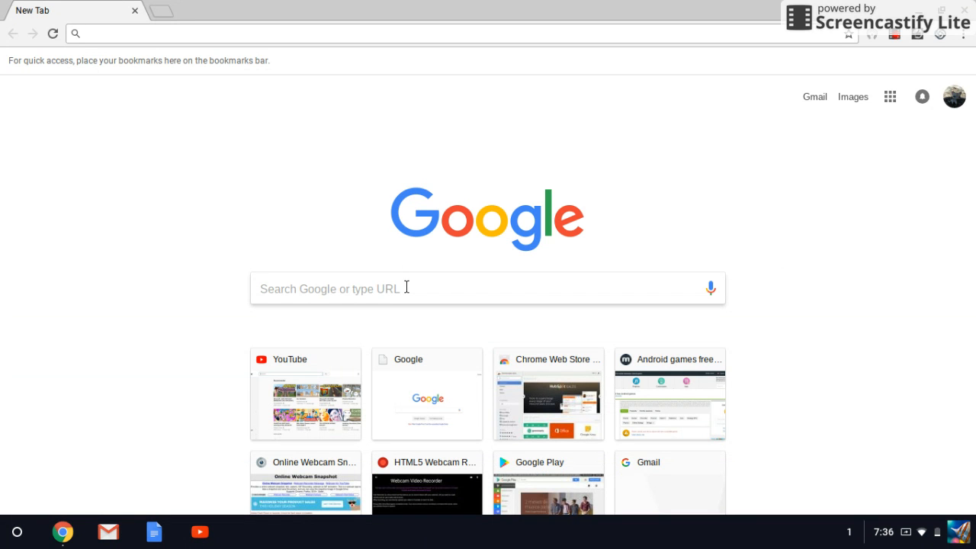
pyautogui.write('chrome web store')
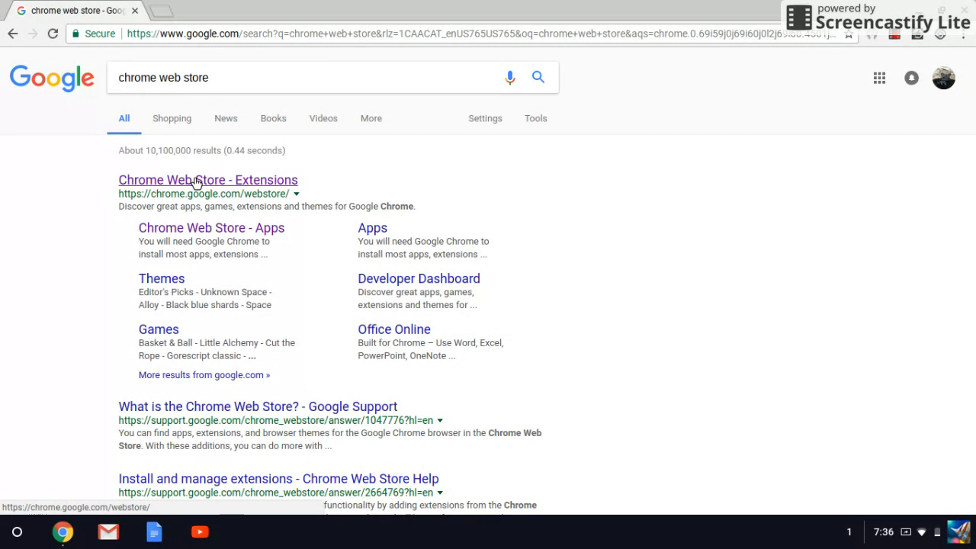
# - Open the Chrome Web Store, switch to Apps, and type 'minecraft poket ed' in the store search
pyautogui.click(208, 180)
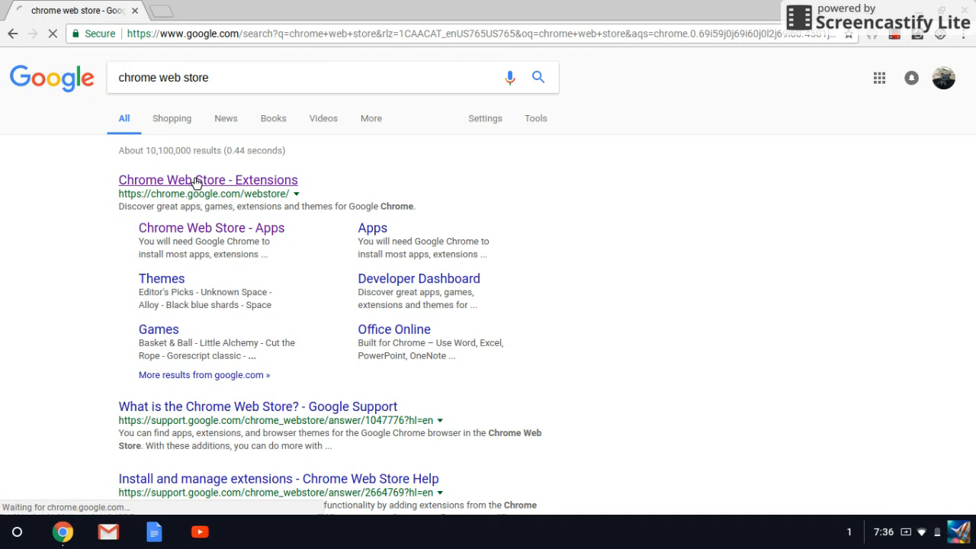
pyautogui.click(207, 180)
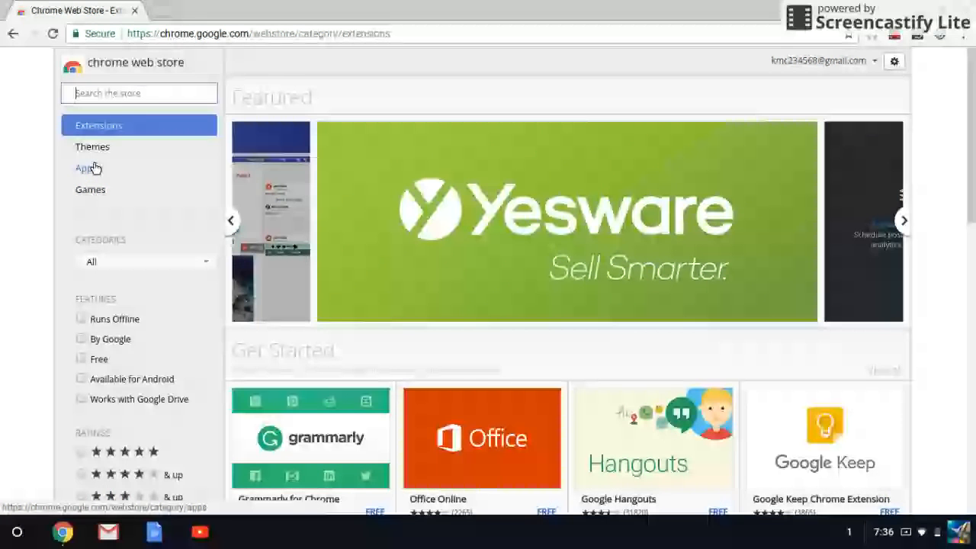
pyautogui.click(87, 168)
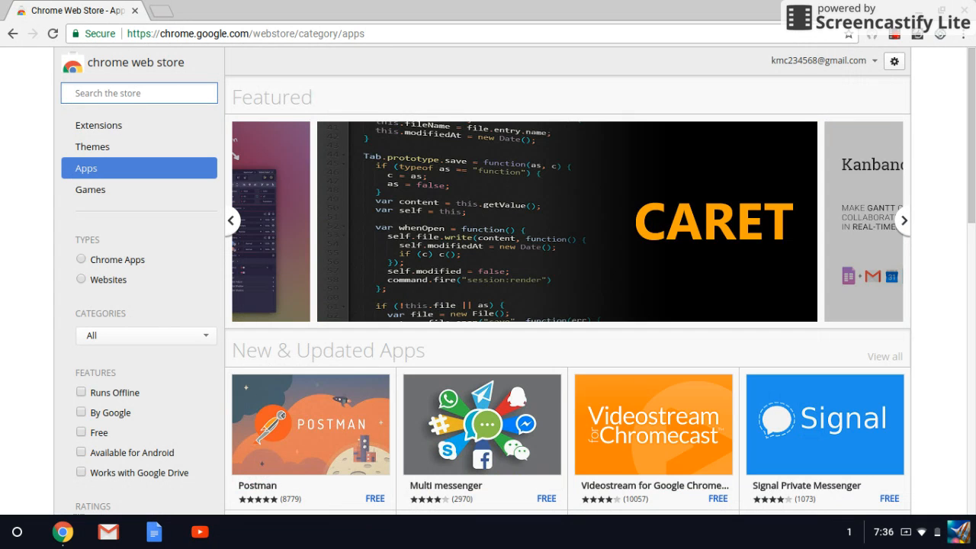
pyautogui.write('minecraft pok')
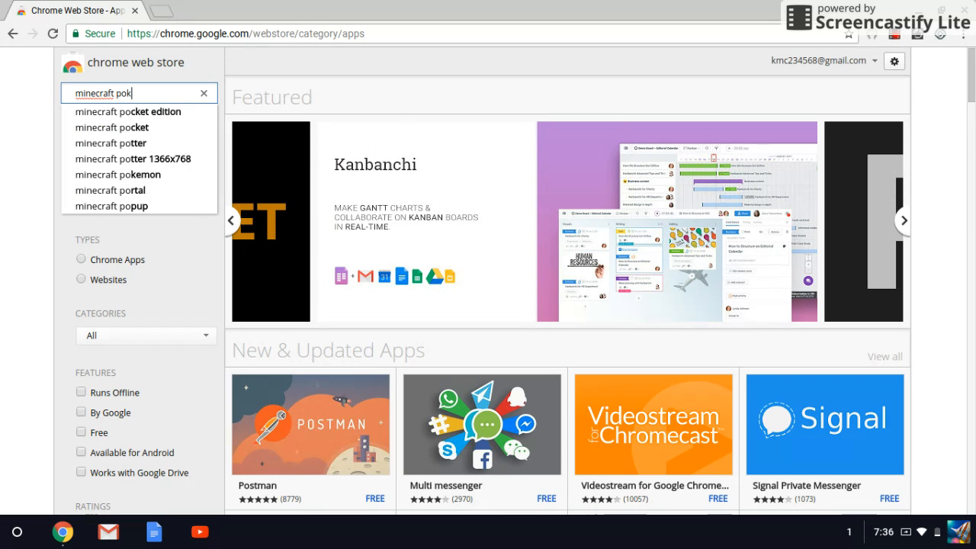
pyautogui.write('et e')
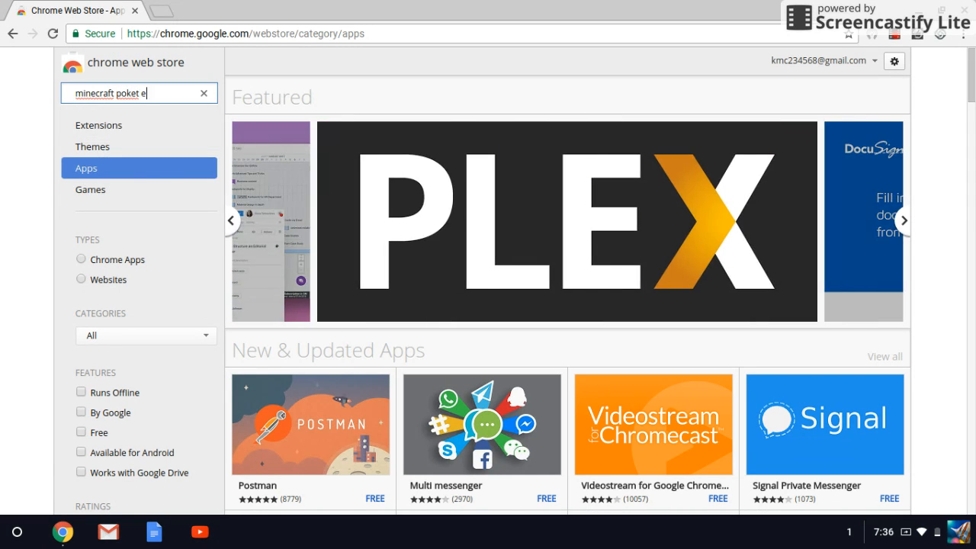
pyautogui.write('d')
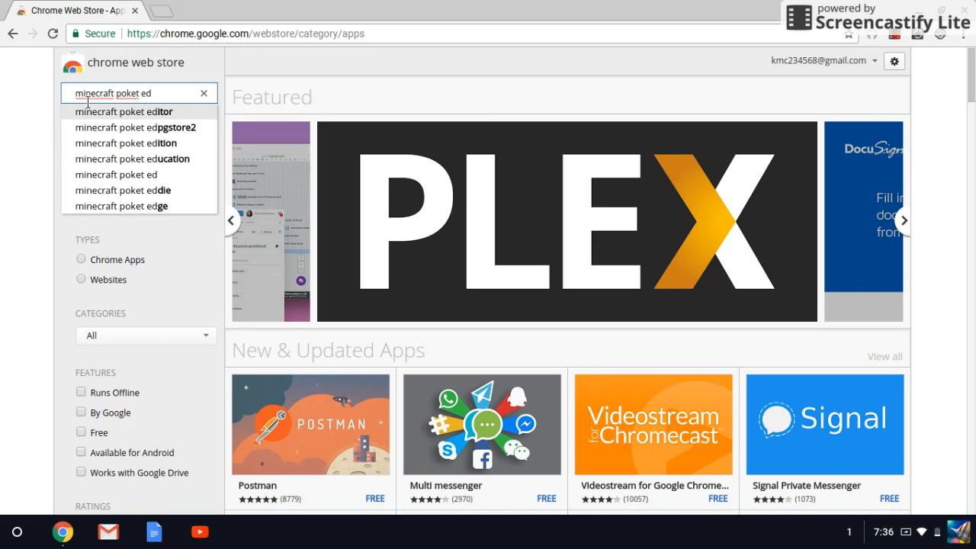
# - Search the store for 'minecraft poket edition' and filter results to Apps
pyautogui.click(126, 142)
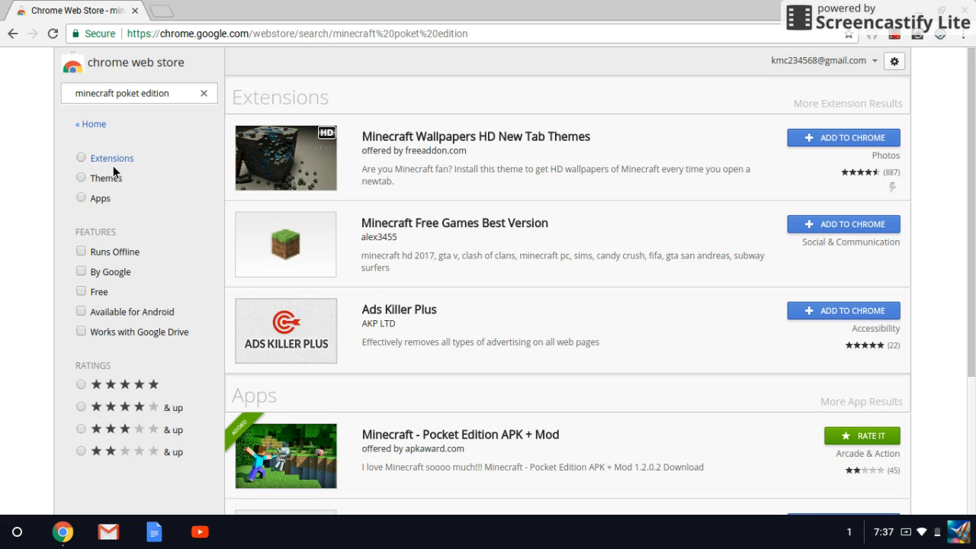
pyautogui.moveTo(79, 201)
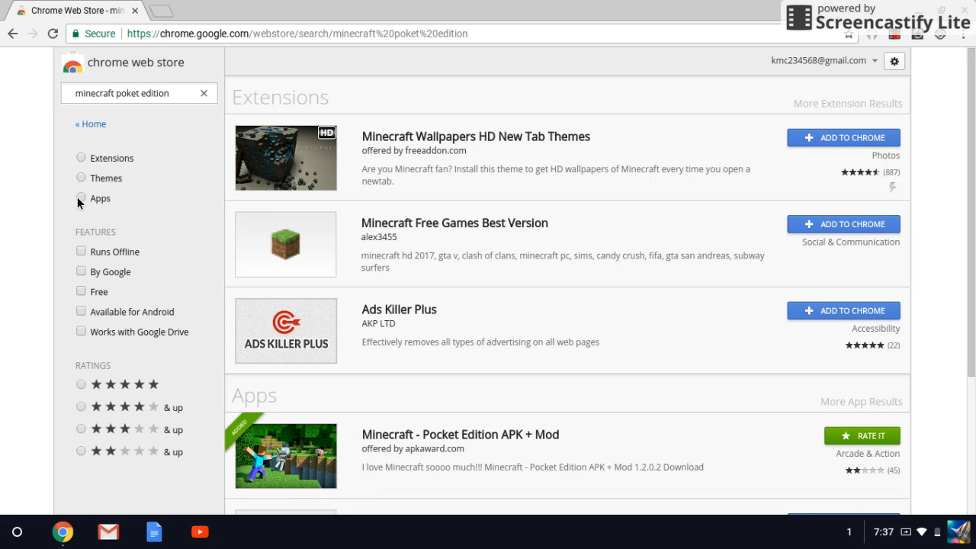
pyautogui.click(80, 199)
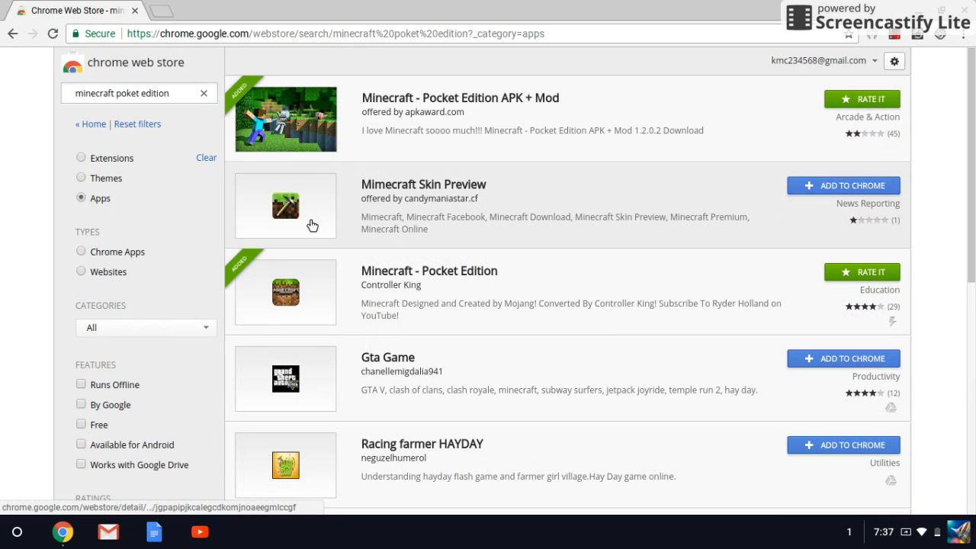
pyautogui.moveTo(387, 306)
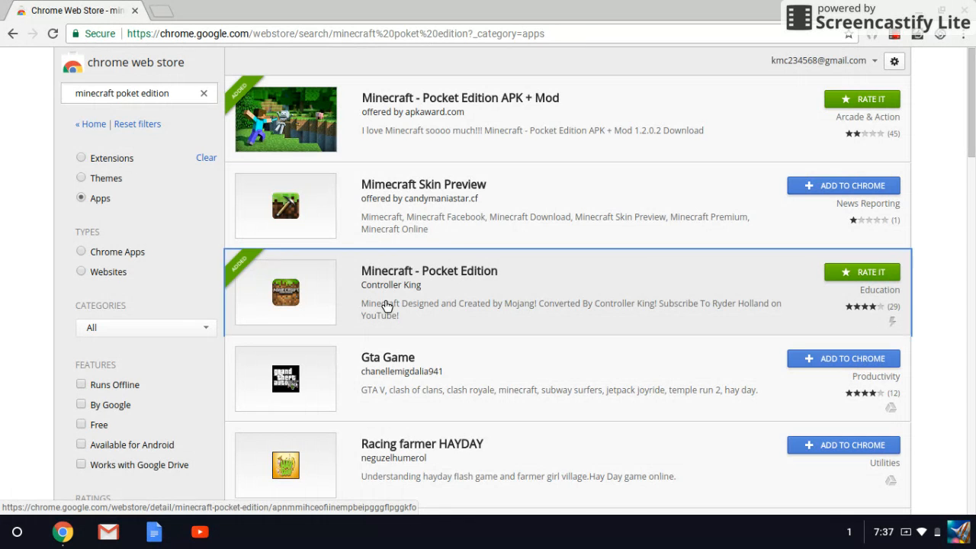
# - Open the Minecraft - Pocket Edition listing and launch the app
pyautogui.click(428, 271)
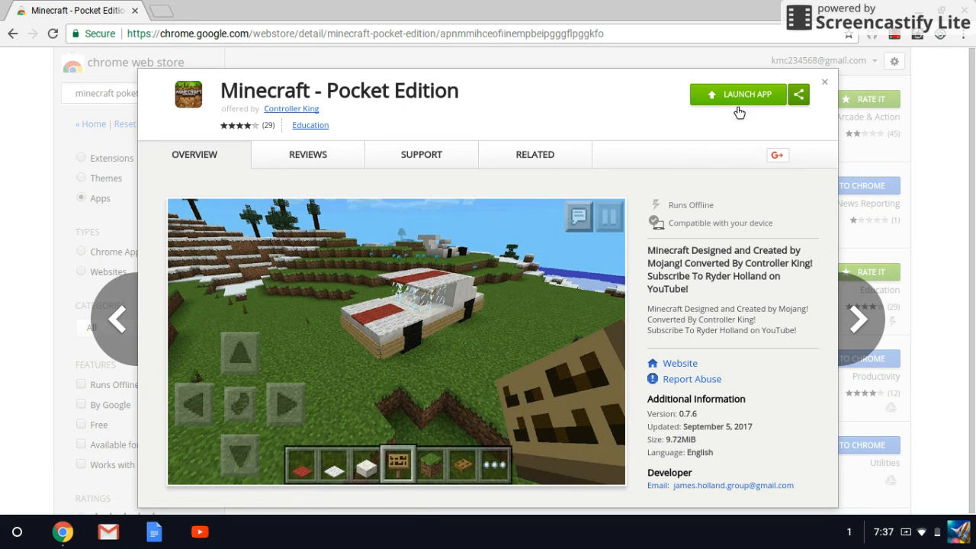
pyautogui.moveTo(720, 95)
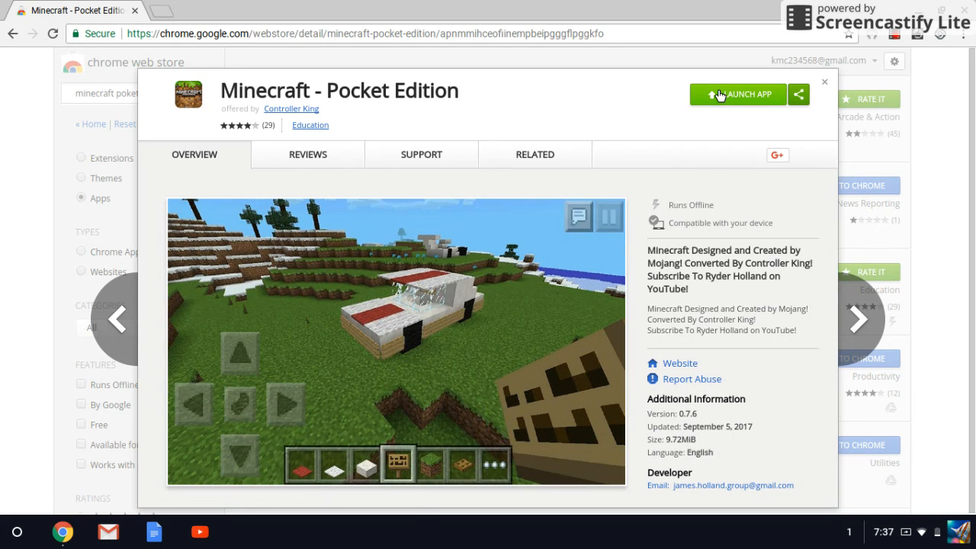
pyautogui.click(535, 154)
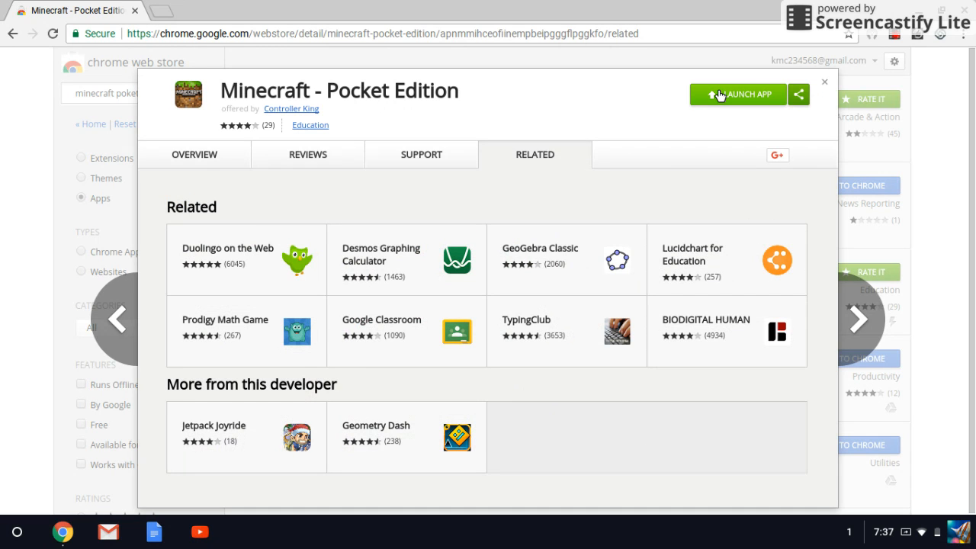
pyautogui.click(736, 94)
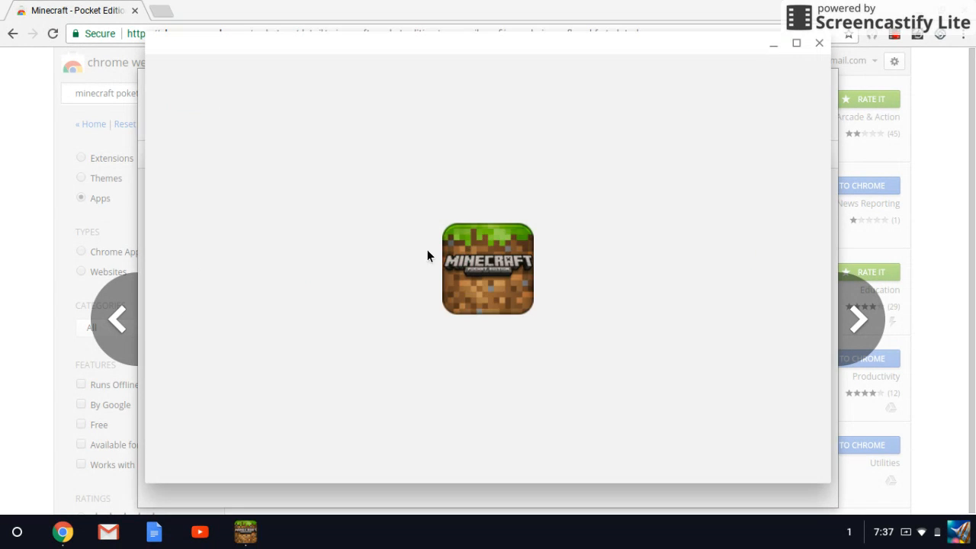
pyautogui.moveTo(530, 276)
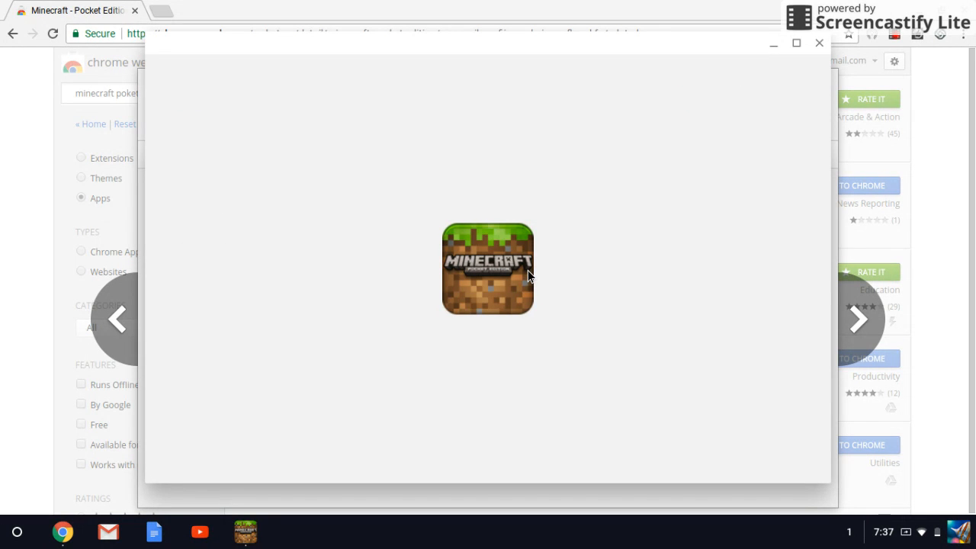
pyautogui.moveTo(574, 318)
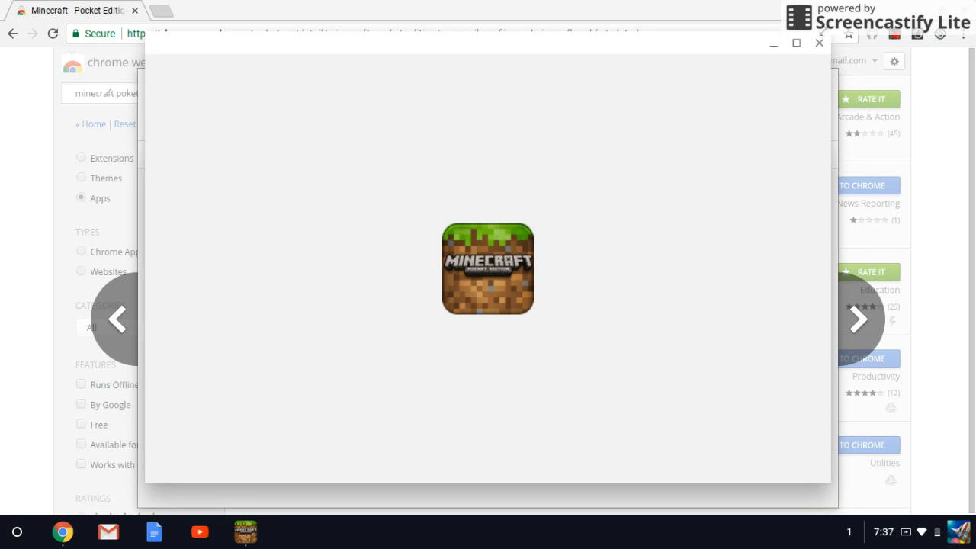
pyautogui.click(795, 43)
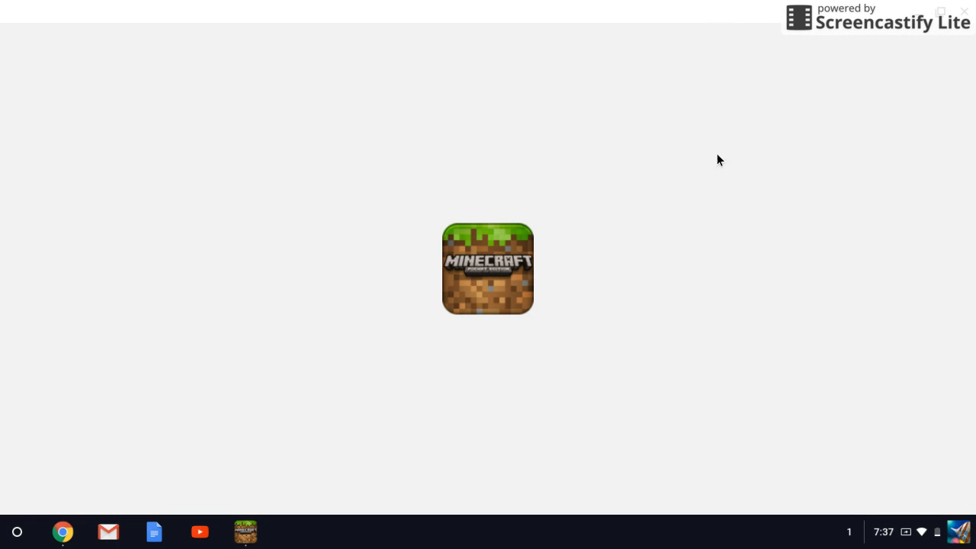
pyautogui.moveTo(866, 103)
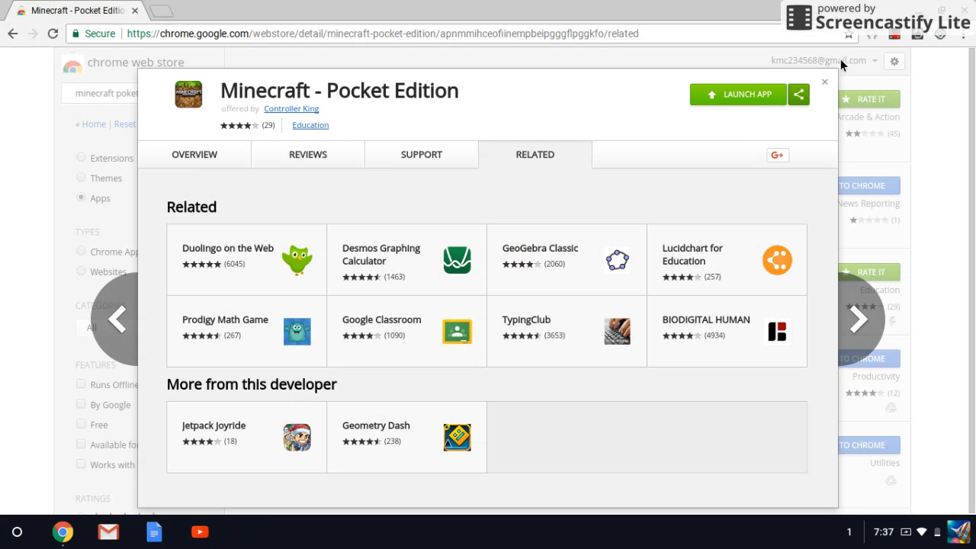
# - Close the Minecraft - Pocket Edition details dialog
pyautogui.click(824, 81)
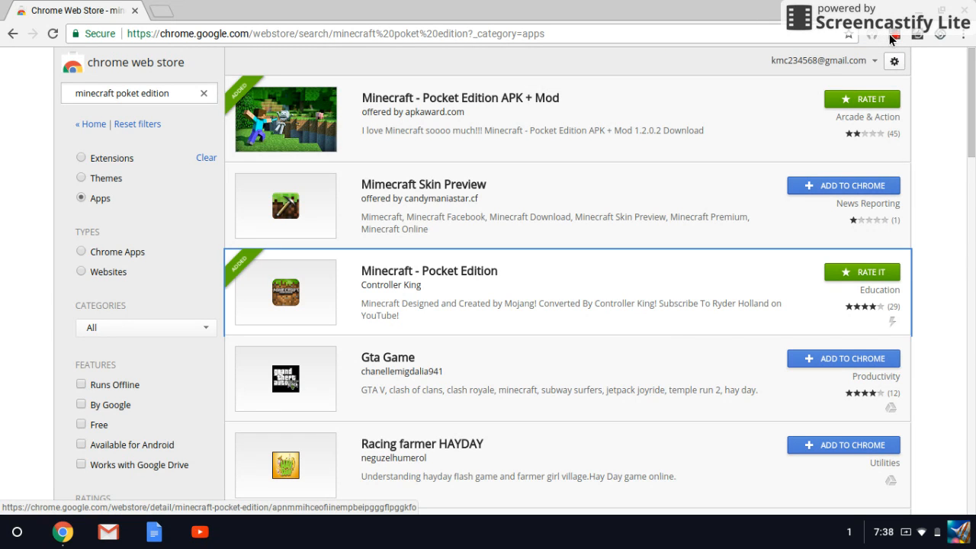
pyautogui.moveTo(736, 6)
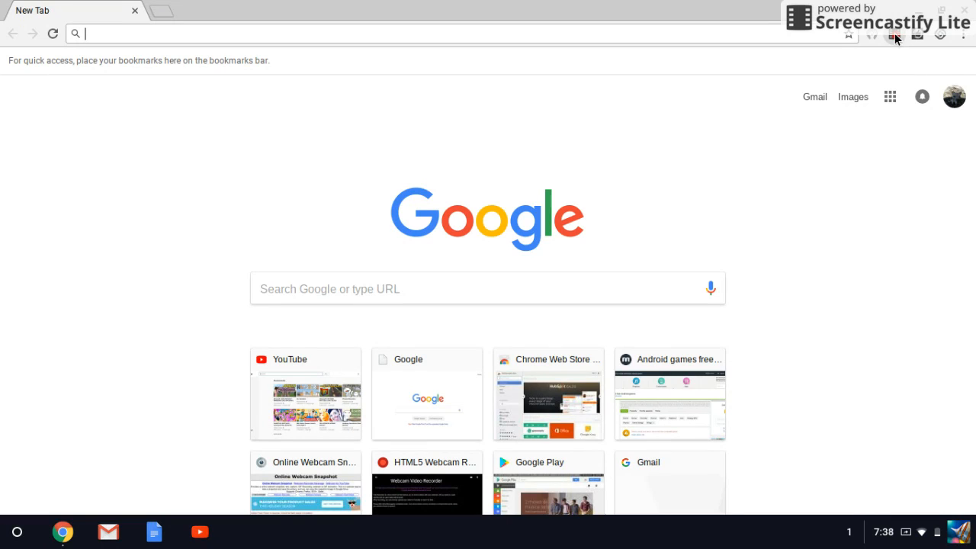
# - Show the Screencastify recording panel from its toolbar icon
pyautogui.click(890, 36)
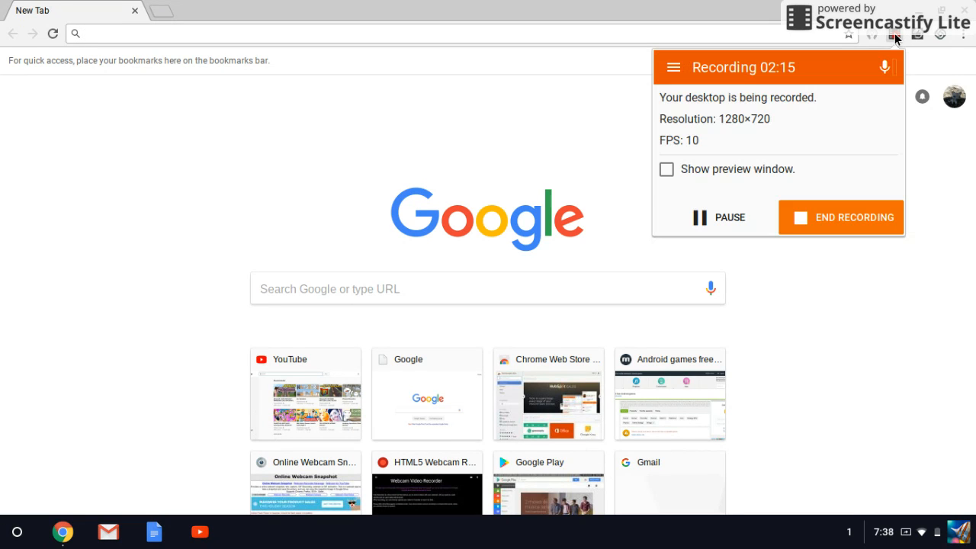
pyautogui.moveTo(700, 227)
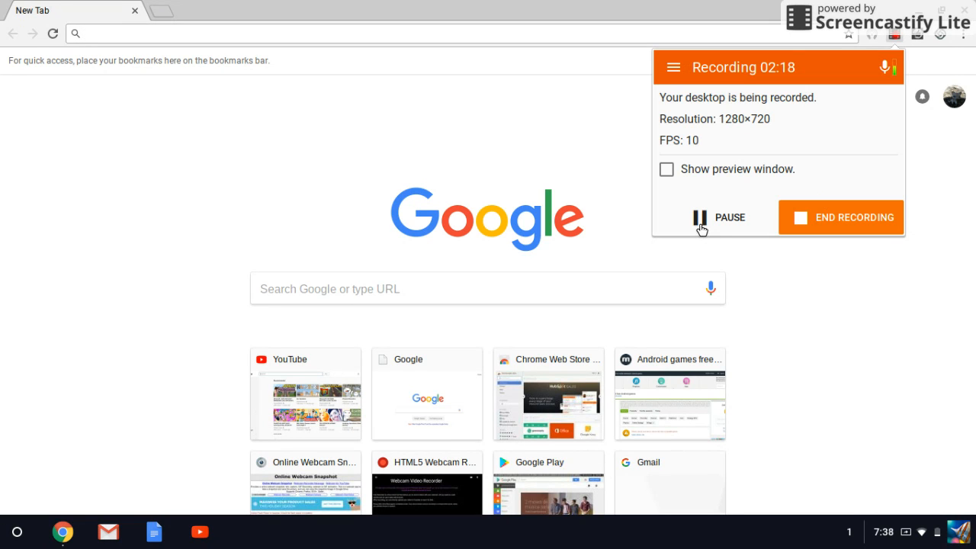